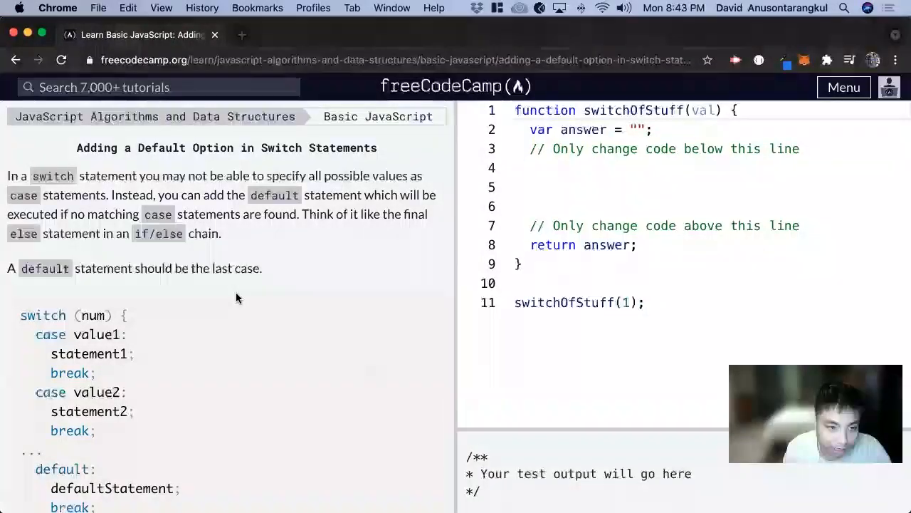
pyautogui.moveTo(248, 245)
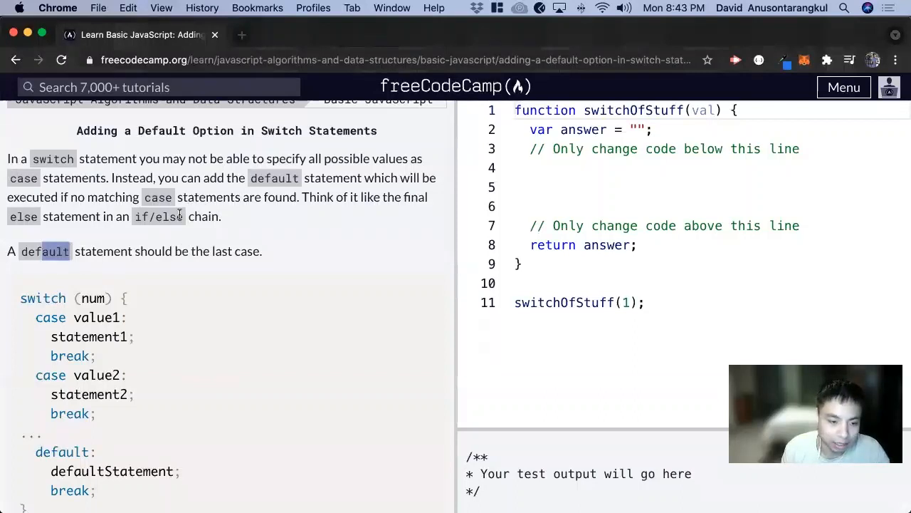
# Review the example switch syntax (case, statement1) in the challenge description
pyautogui.scroll(-3)
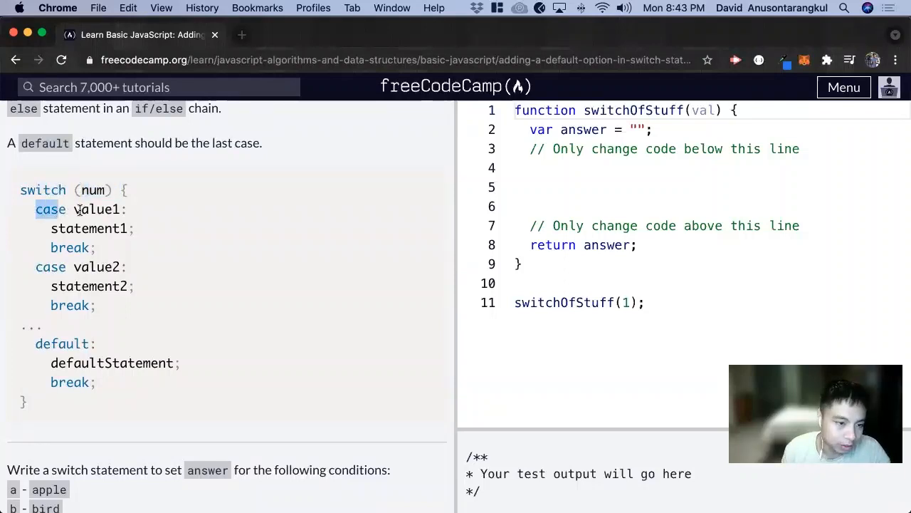
pyautogui.doubleClick(97, 208)
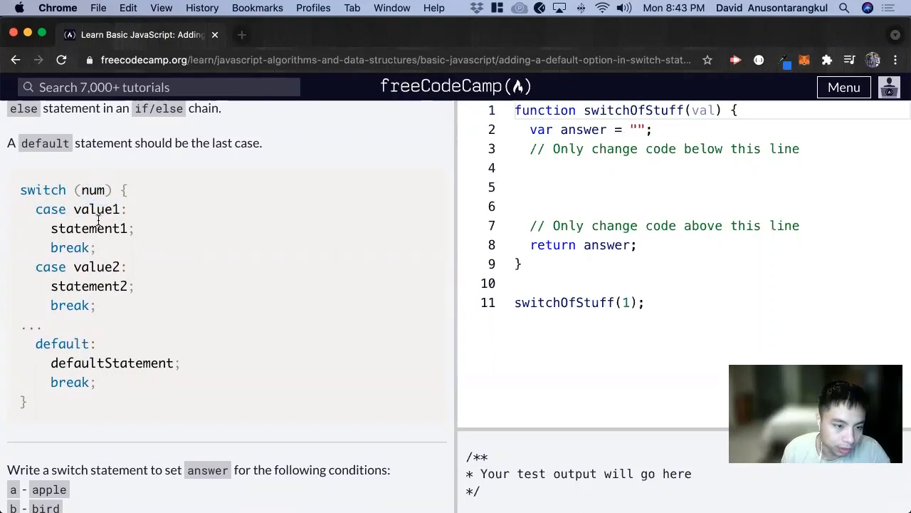
pyautogui.doubleClick(89, 228)
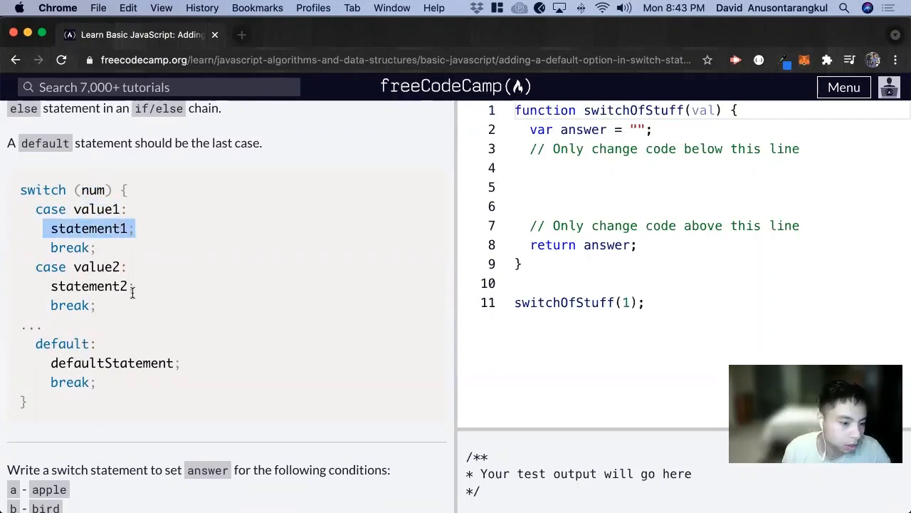
pyautogui.moveTo(71, 353)
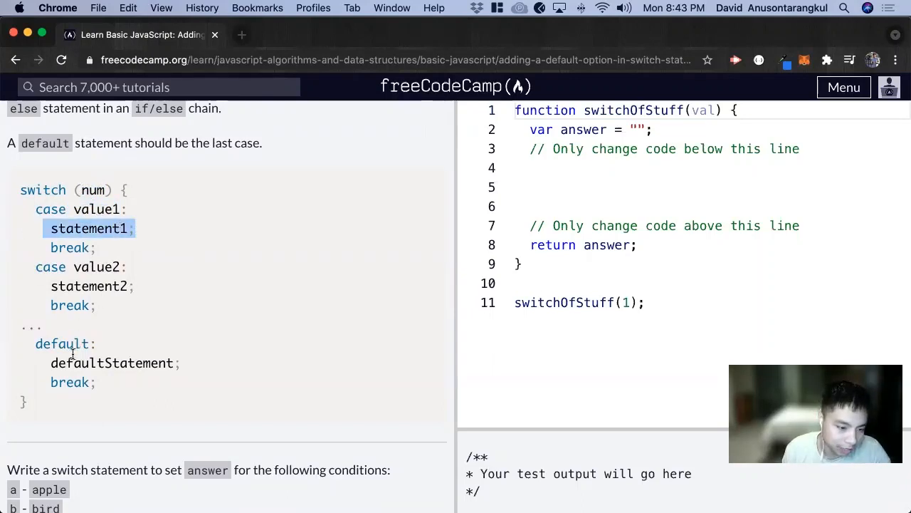
pyautogui.scroll(-3)
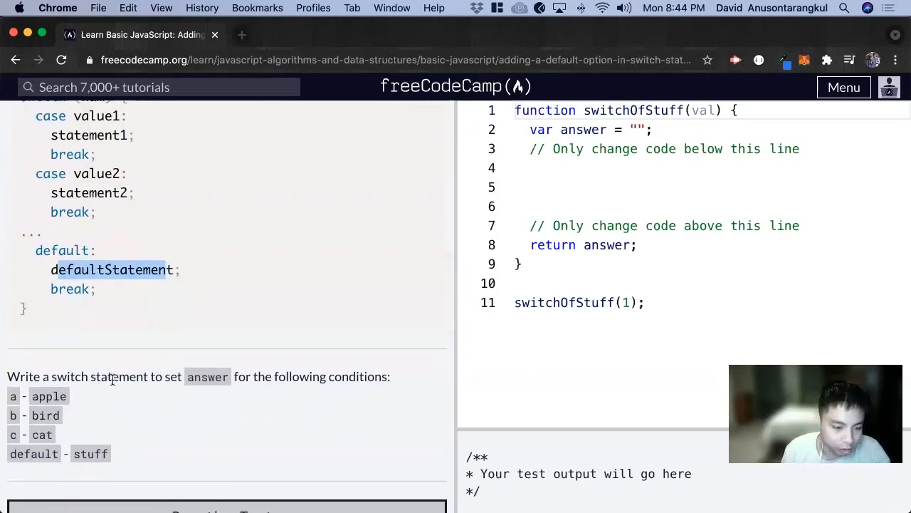
pyautogui.moveTo(213, 382)
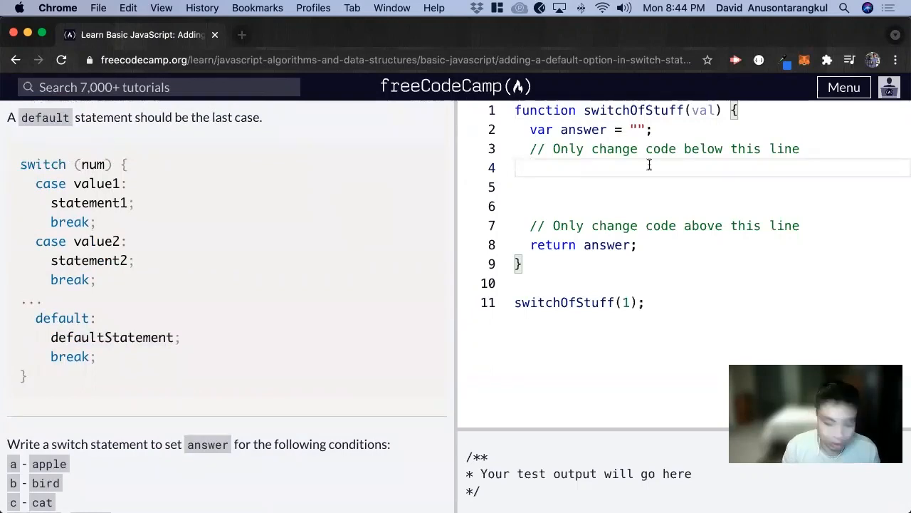
# Write switch(val){ with case "a": answer = "apple" in the editor
pyautogui.write('switch()')
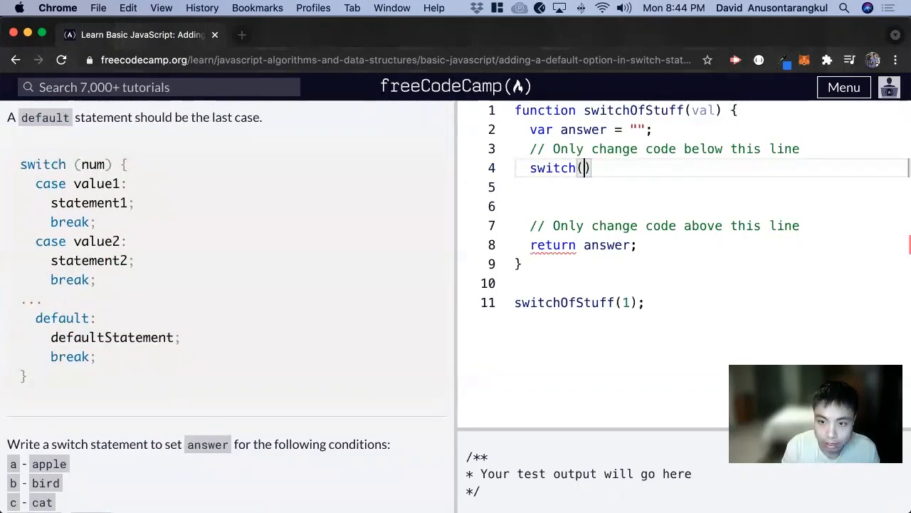
pyautogui.write('val')
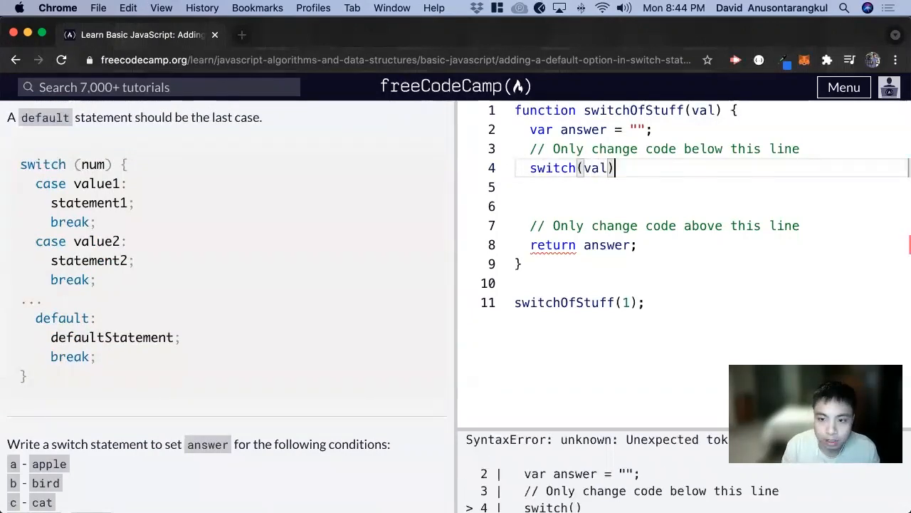
pyautogui.write('{')
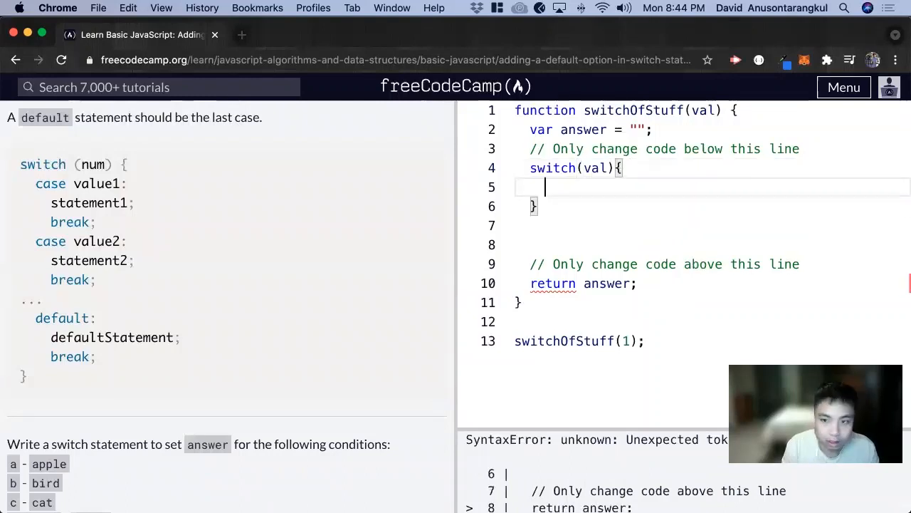
pyautogui.write('cas')
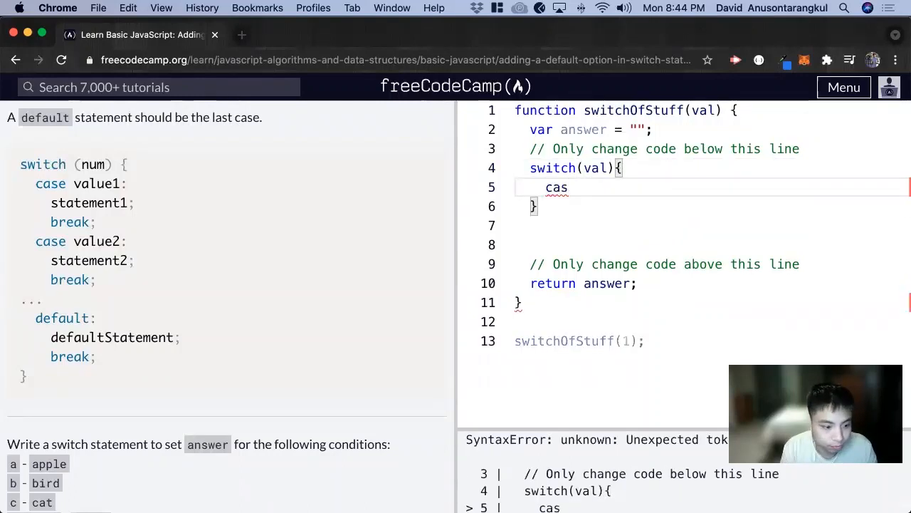
pyautogui.write('e ""')
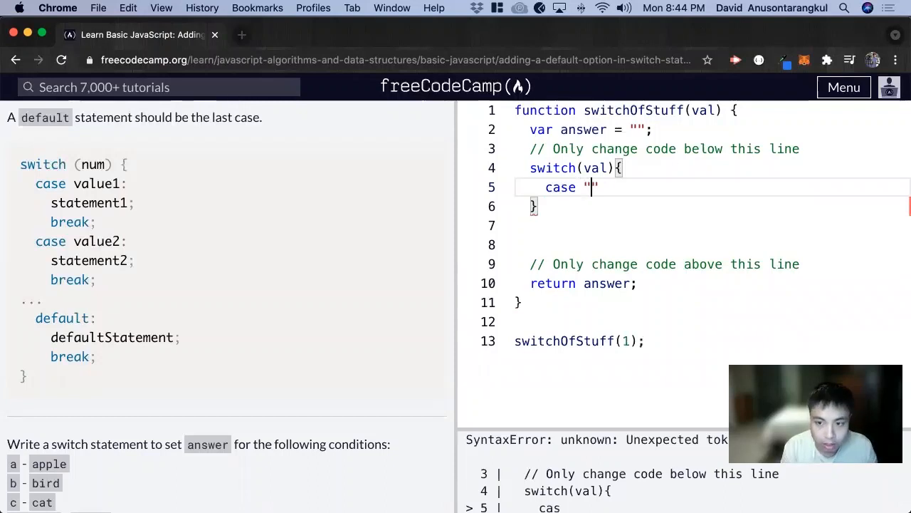
pyautogui.write('a')
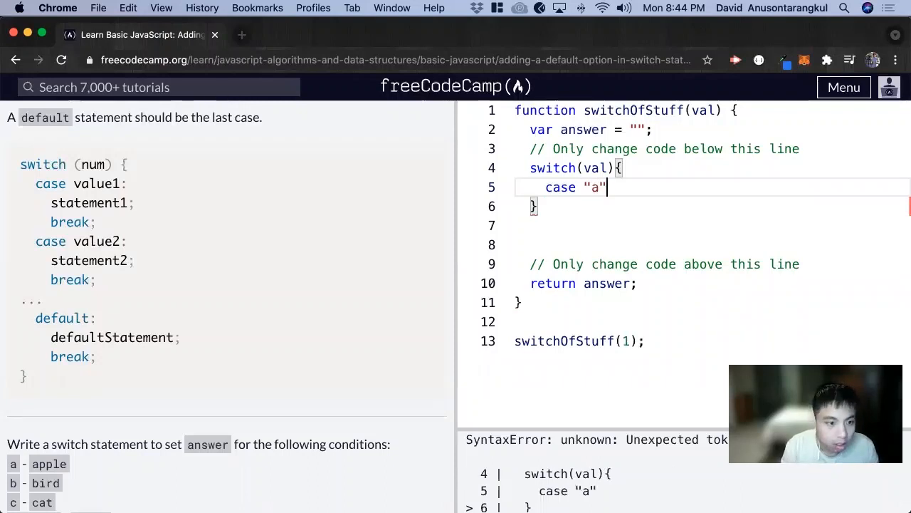
pyautogui.write(':')
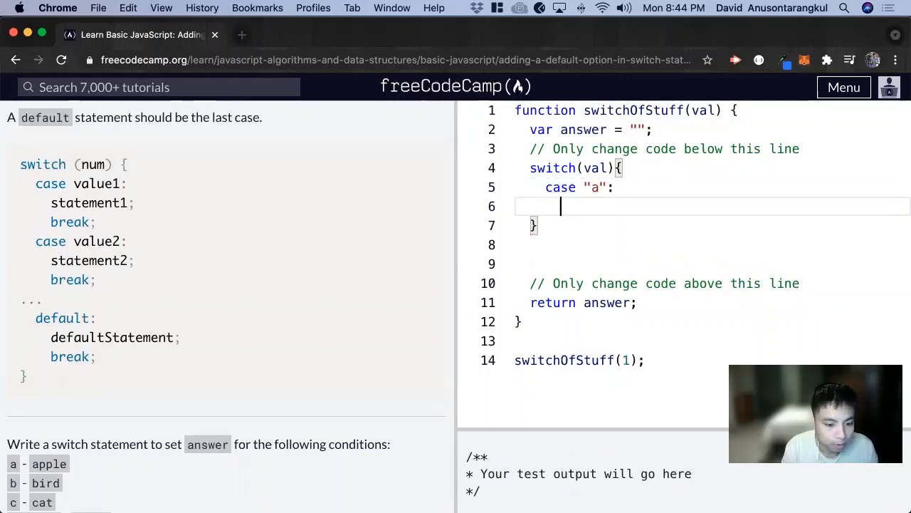
pyautogui.write('answer =')
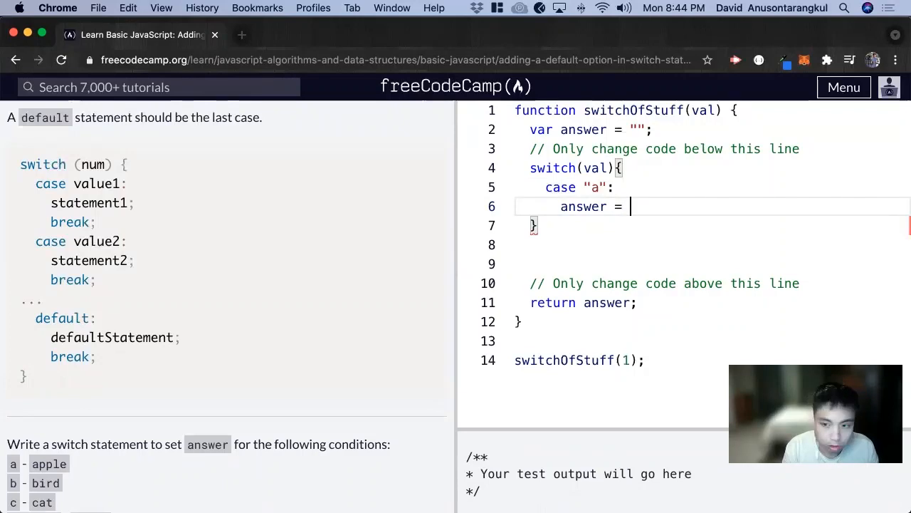
pyautogui.write('"apple";')
pyautogui.write('c')
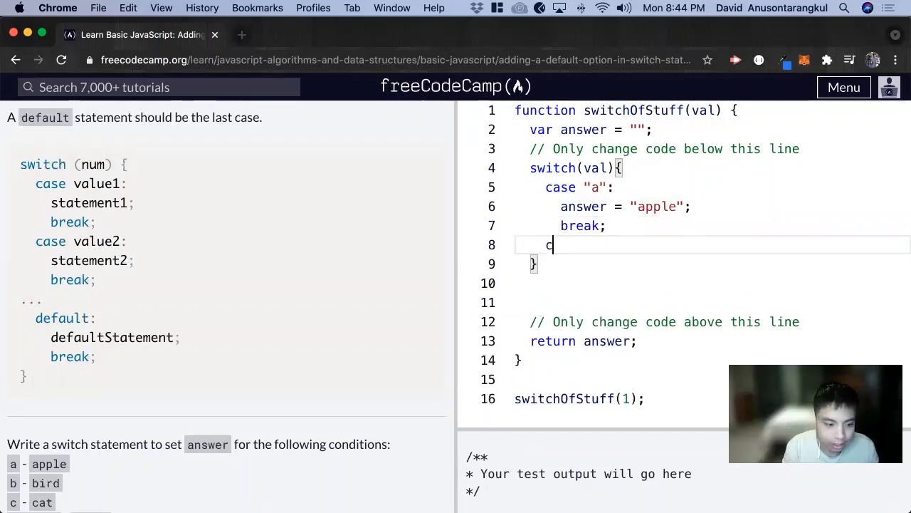
# Add case "b" setting answer = "bird" followed by break
pyautogui.write('ase "b"')
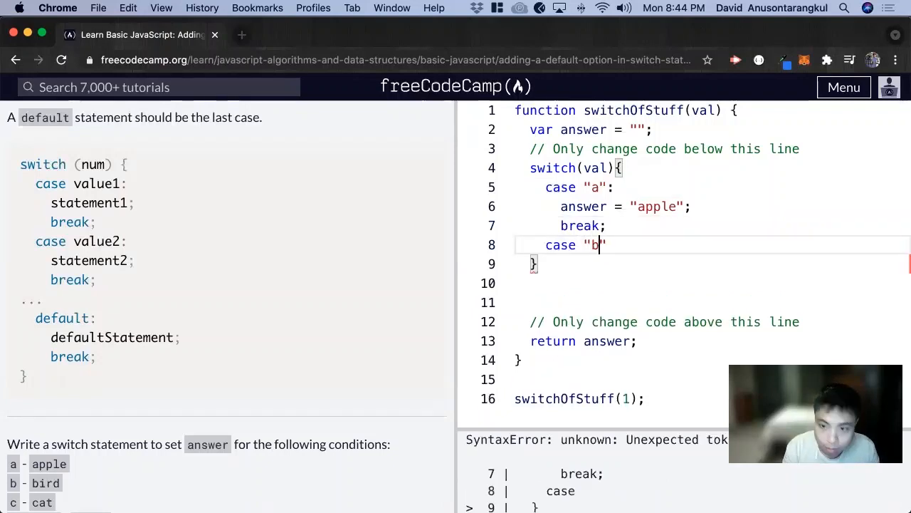
pyautogui.press('Enter')
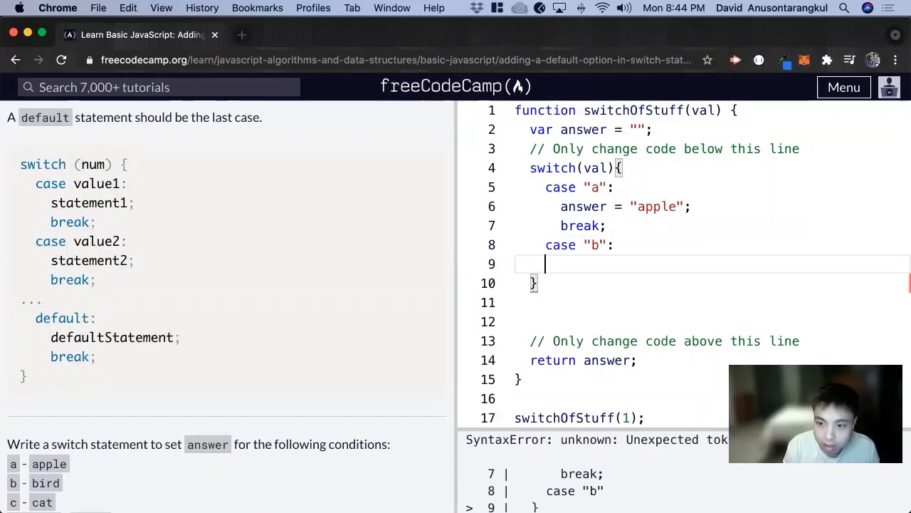
pyautogui.write('answer')
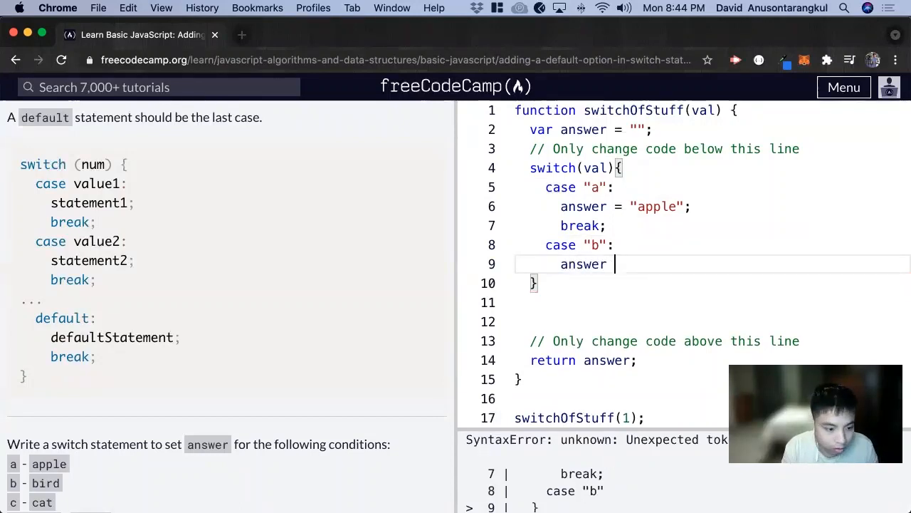
pyautogui.write('= "bird";')
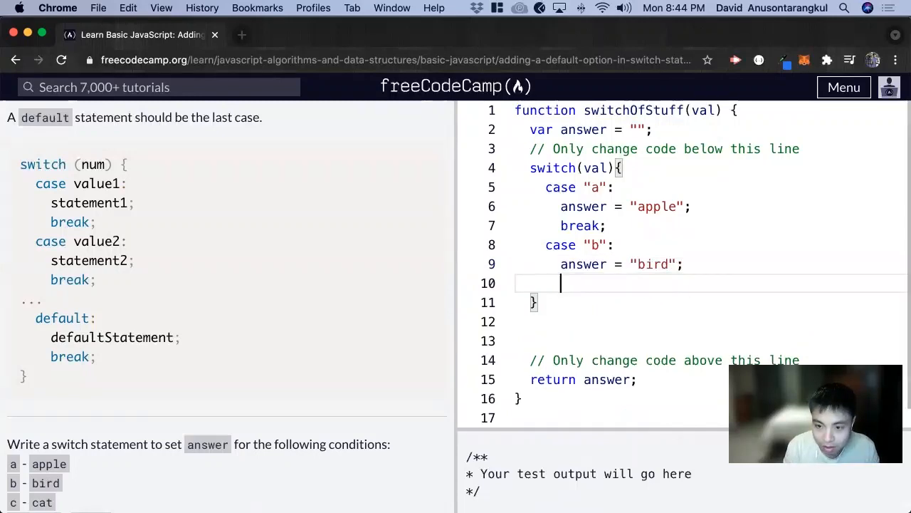
pyautogui.write('break;')
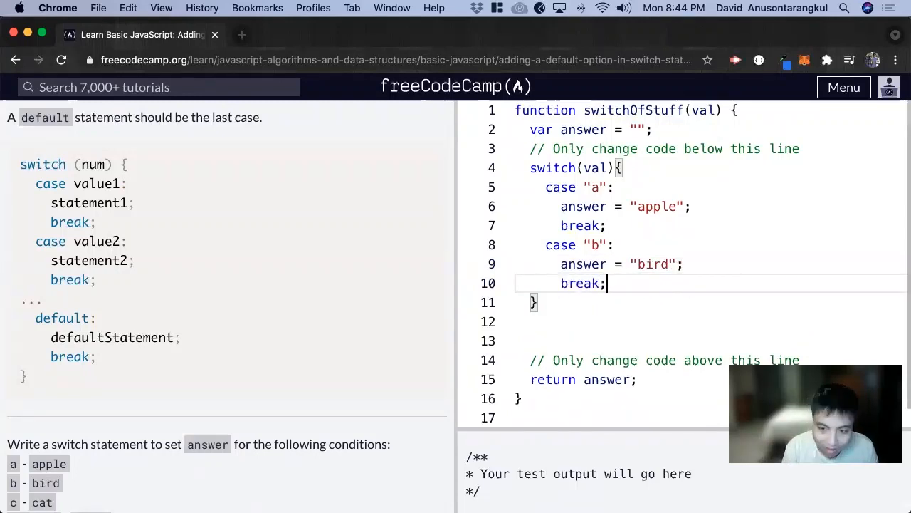
# Add case "c" setting answer = "cat" followed by break
pyautogui.scroll(-3)
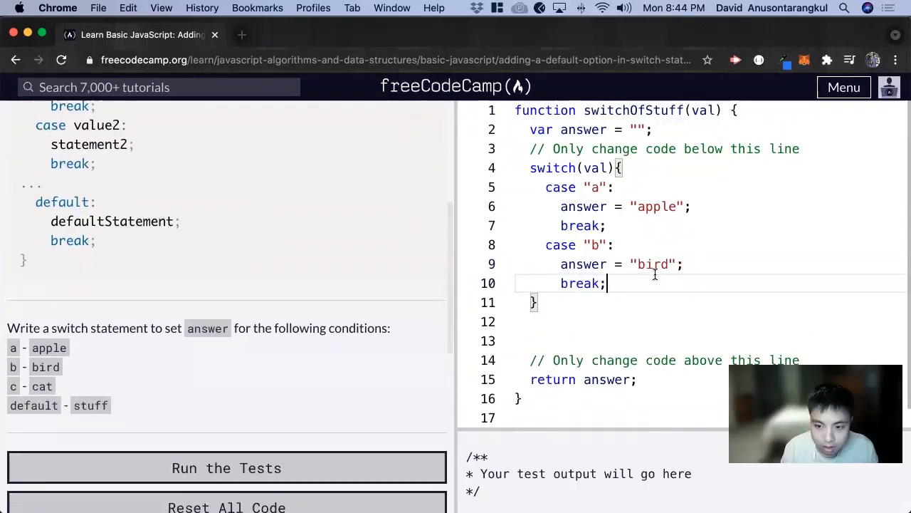
pyautogui.write('case')
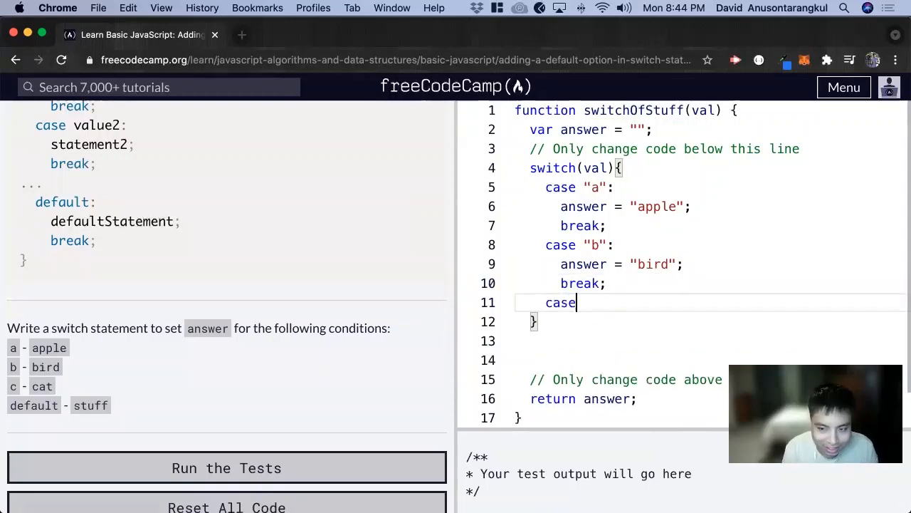
pyautogui.write('"c"')
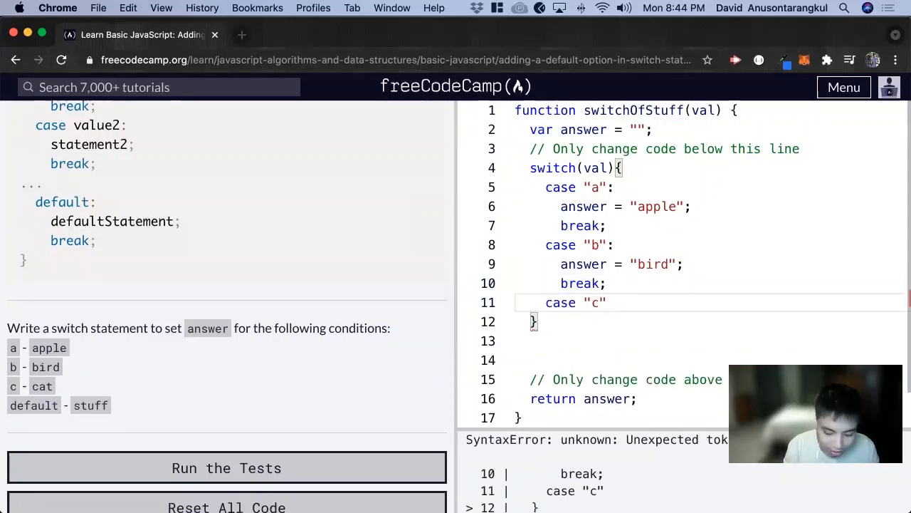
pyautogui.write('ams')
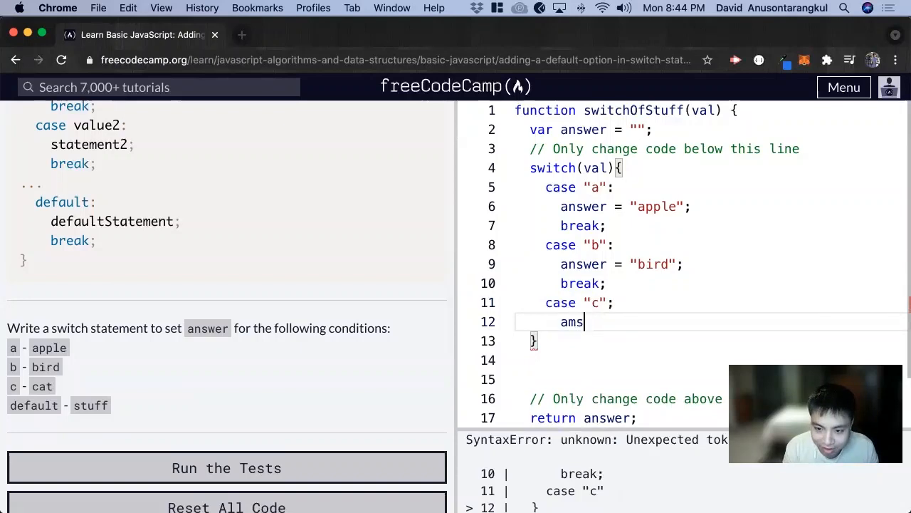
pyautogui.write('answer = "ca')
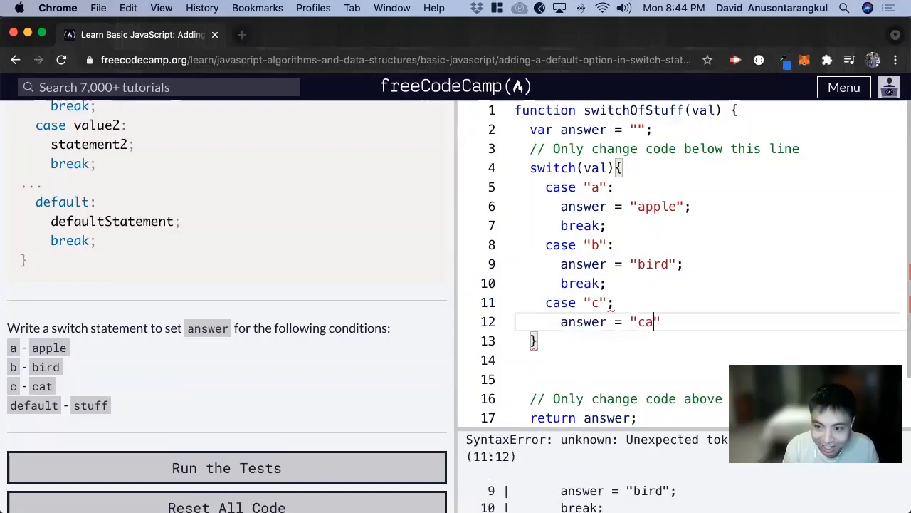
pyautogui.write('t";')
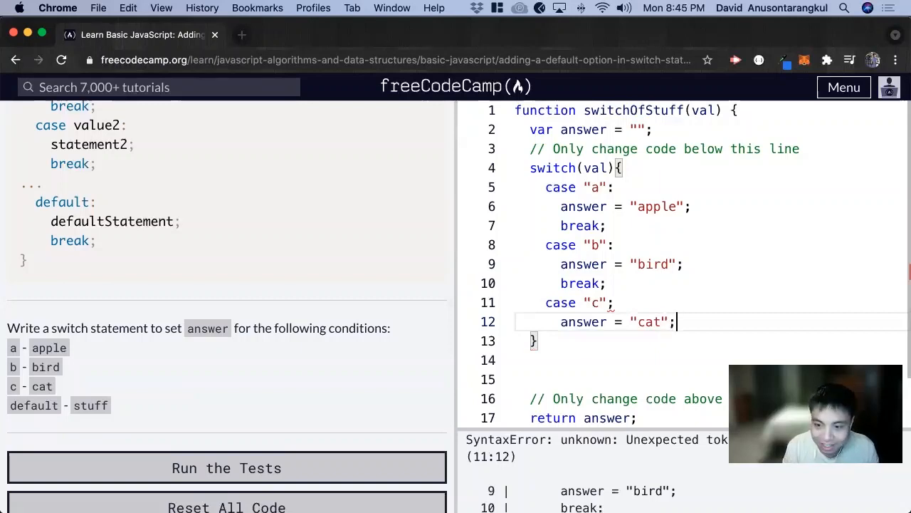
pyautogui.write('break;')
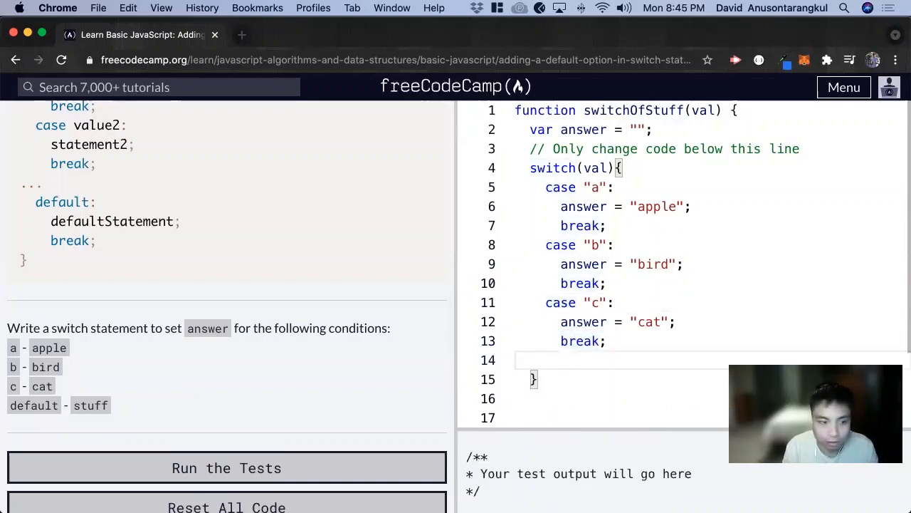
# Add default: answer = "stuff"; break; and run the tests so the challenge passes
pyautogui.write('de')
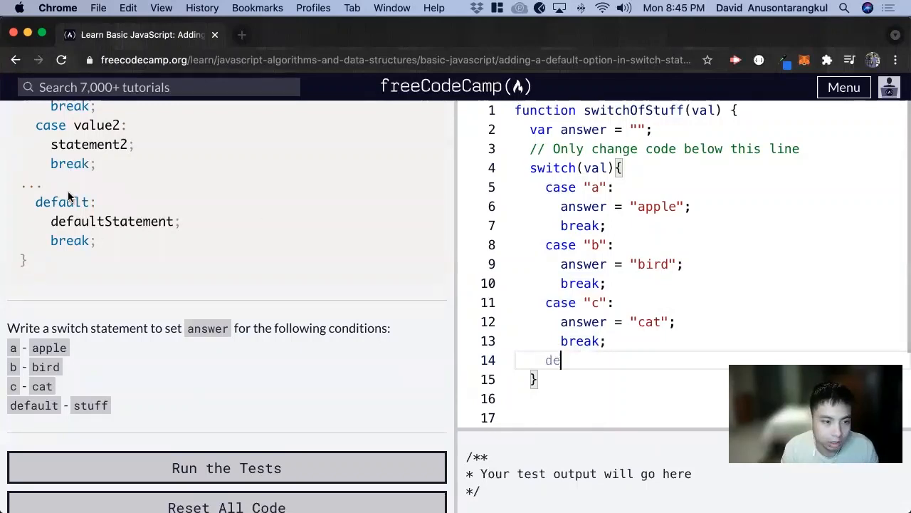
pyautogui.write('fau')
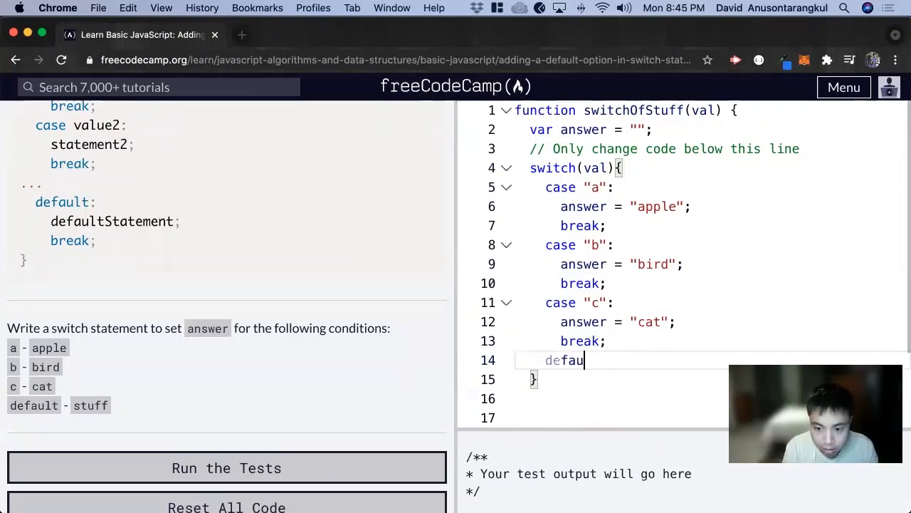
pyautogui.write('lt:')
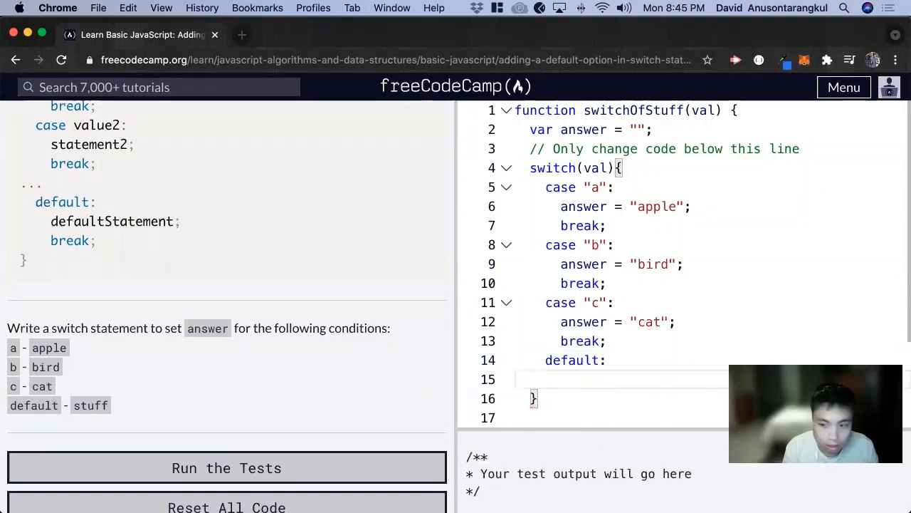
pyautogui.write('answer=')
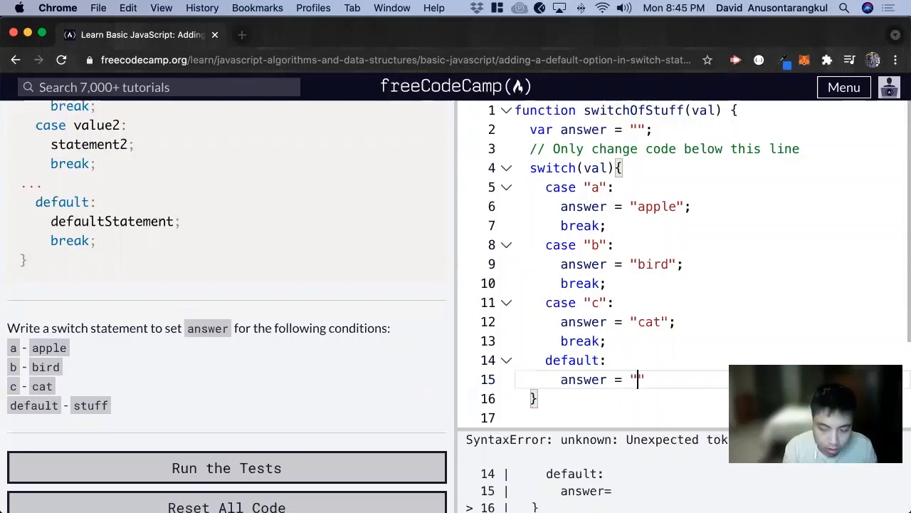
pyautogui.write('stuff')
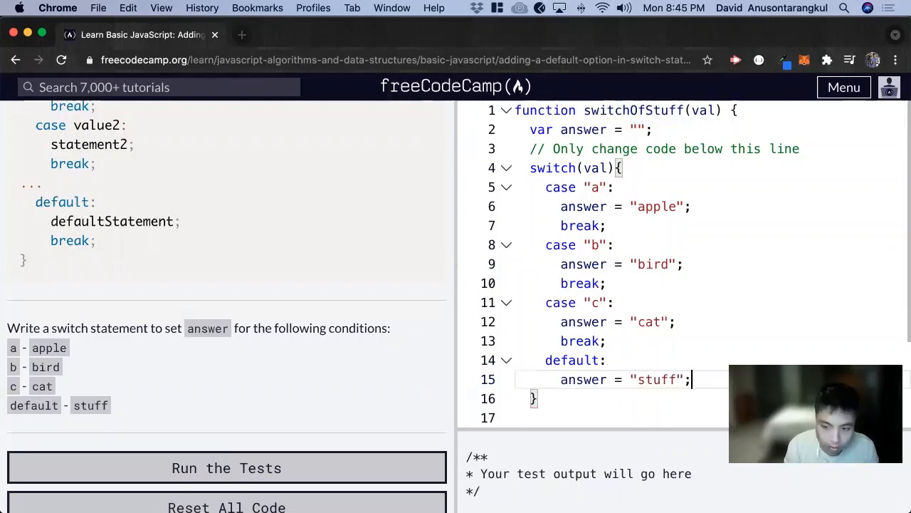
pyautogui.write('break')
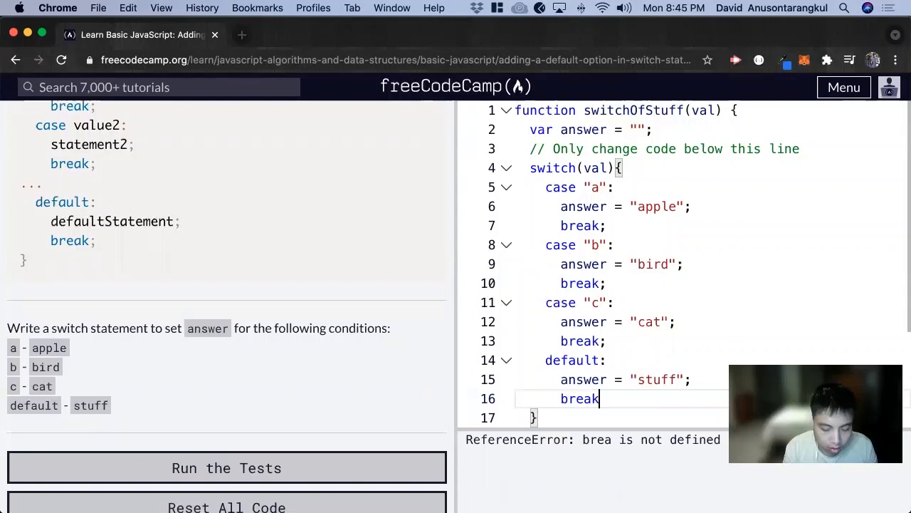
pyautogui.write(';')
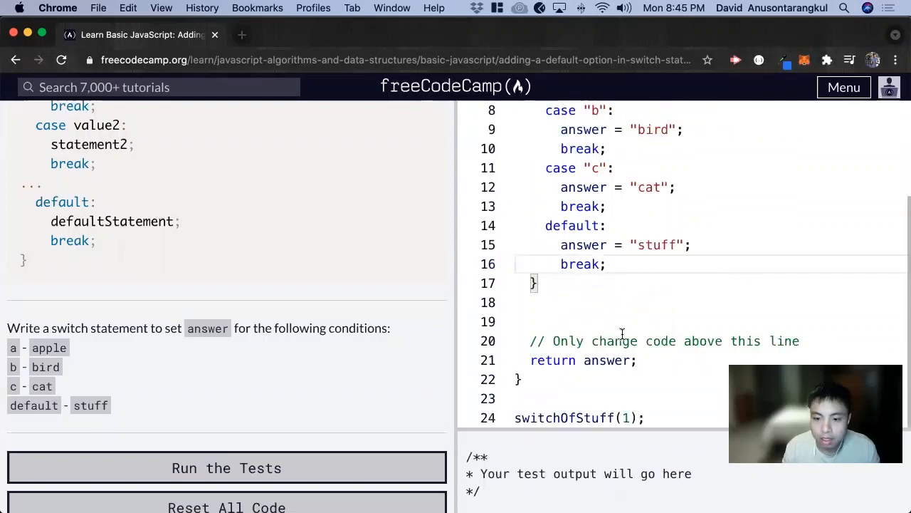
pyautogui.moveTo(276, 416)
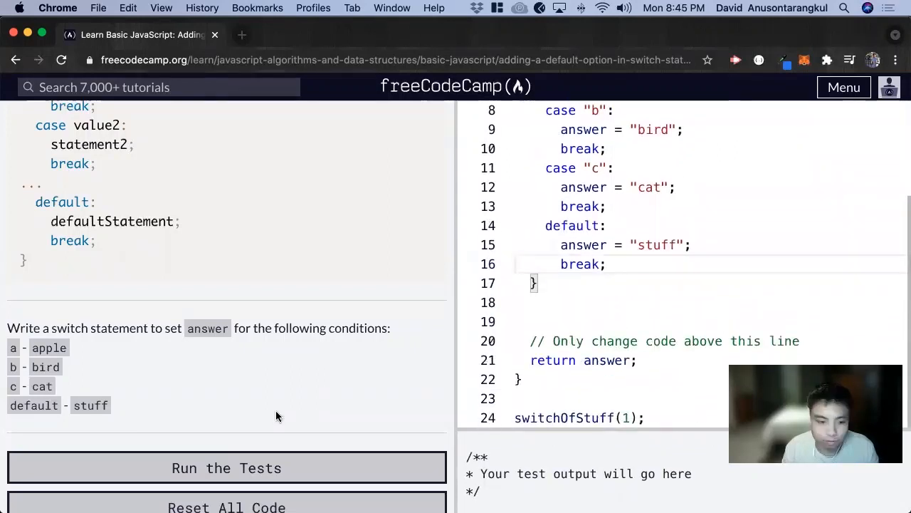
pyautogui.click(226, 467)
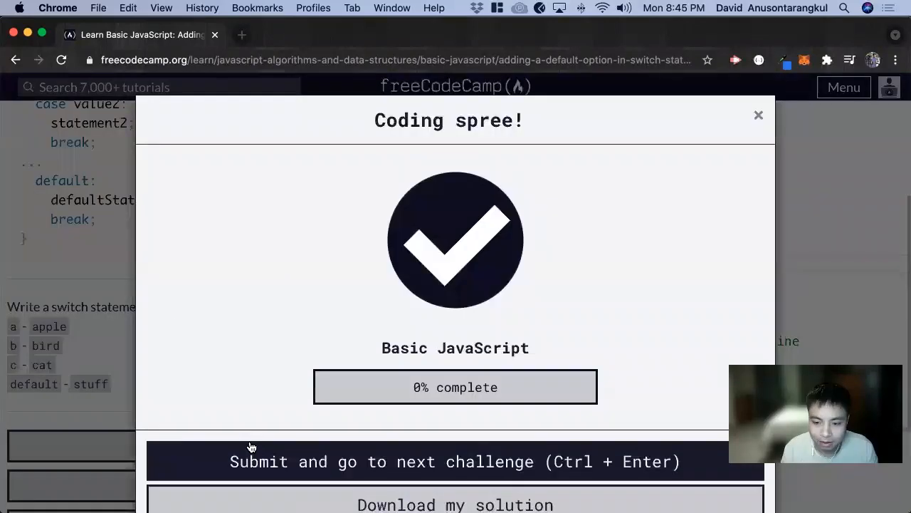